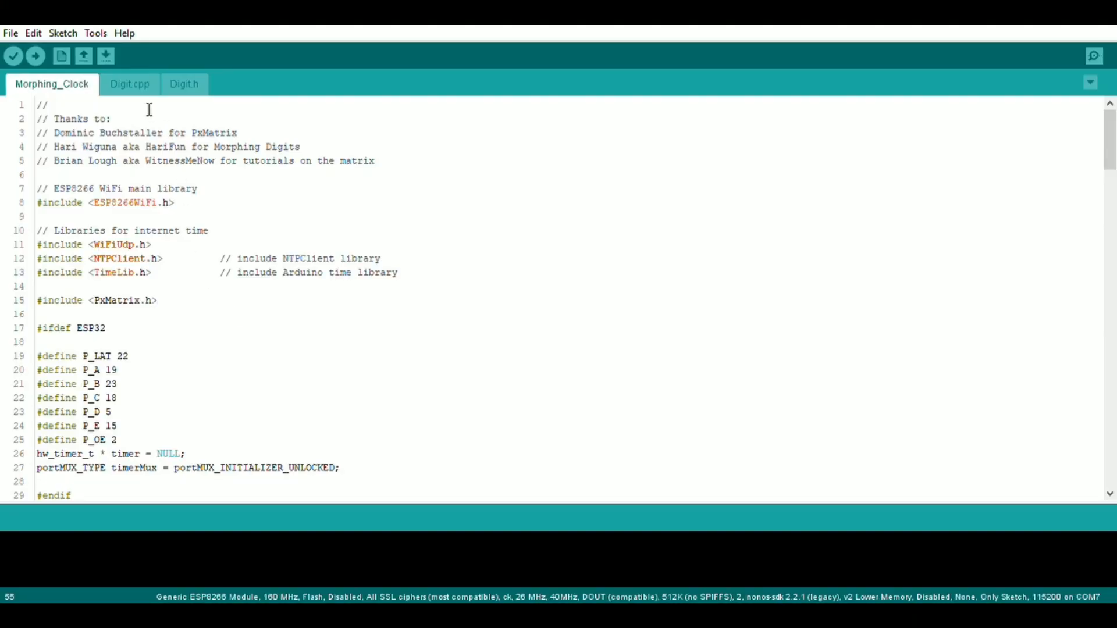
Glance at Digit.cpp, return to Morphing_Clock, and read from setup() down through loop()
{"action": "left_click", "coordinate": [129, 83]}
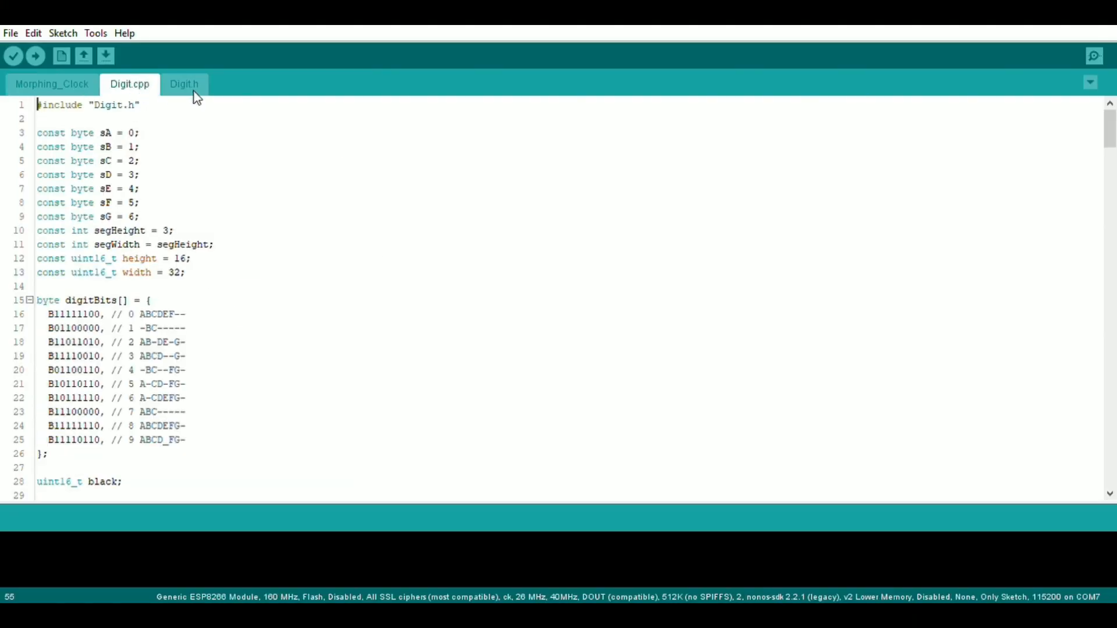
{"action": "left_click", "coordinate": [51, 84]}
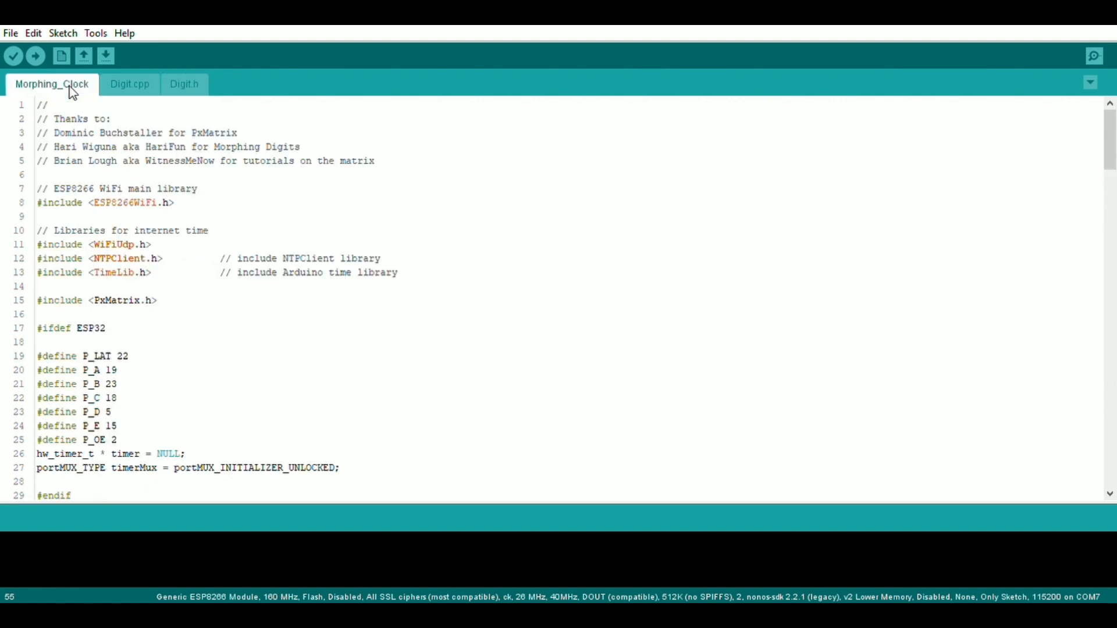
{"action": "scroll", "scroll_direction": "down", "scroll_amount": 3}
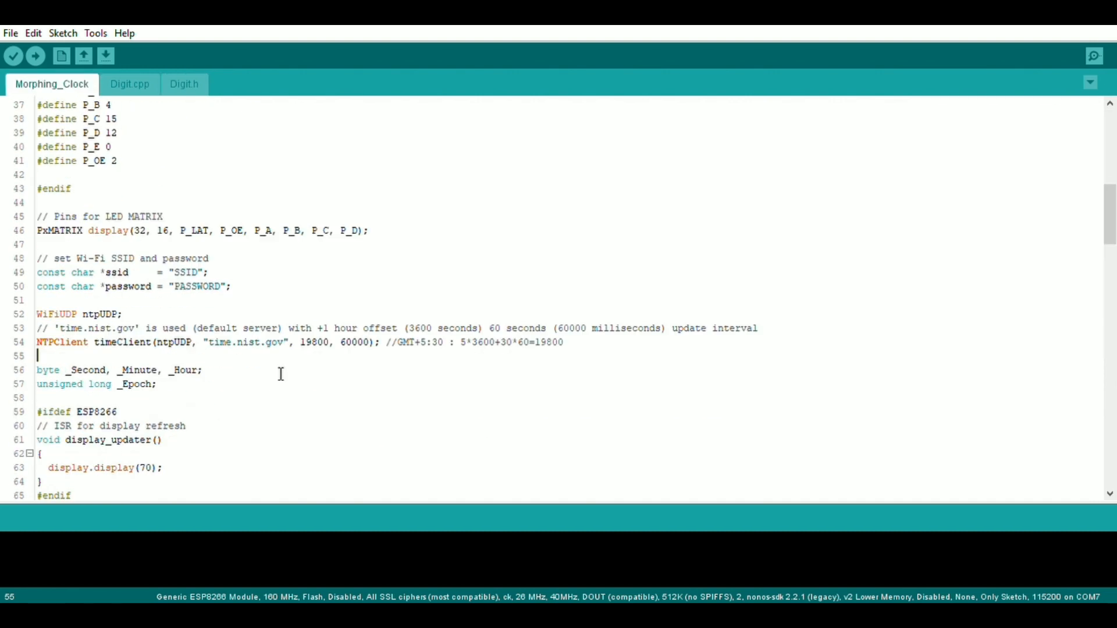
{"action": "scroll", "scroll_direction": "down", "scroll_amount": 3}
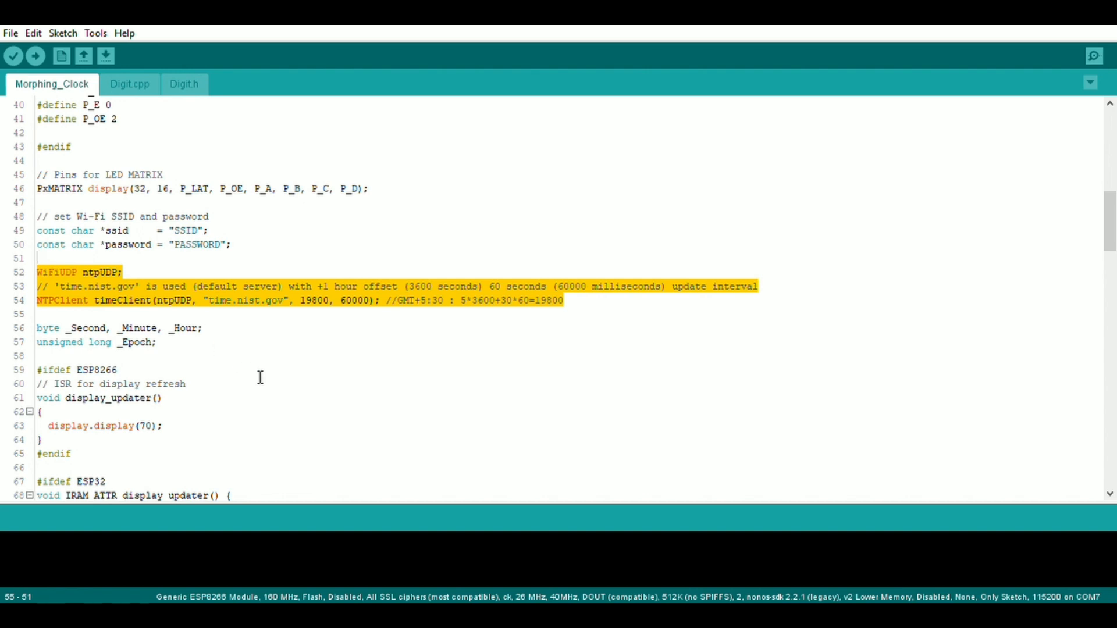
{"action": "scroll", "scroll_direction": "down", "scroll_amount": 3}
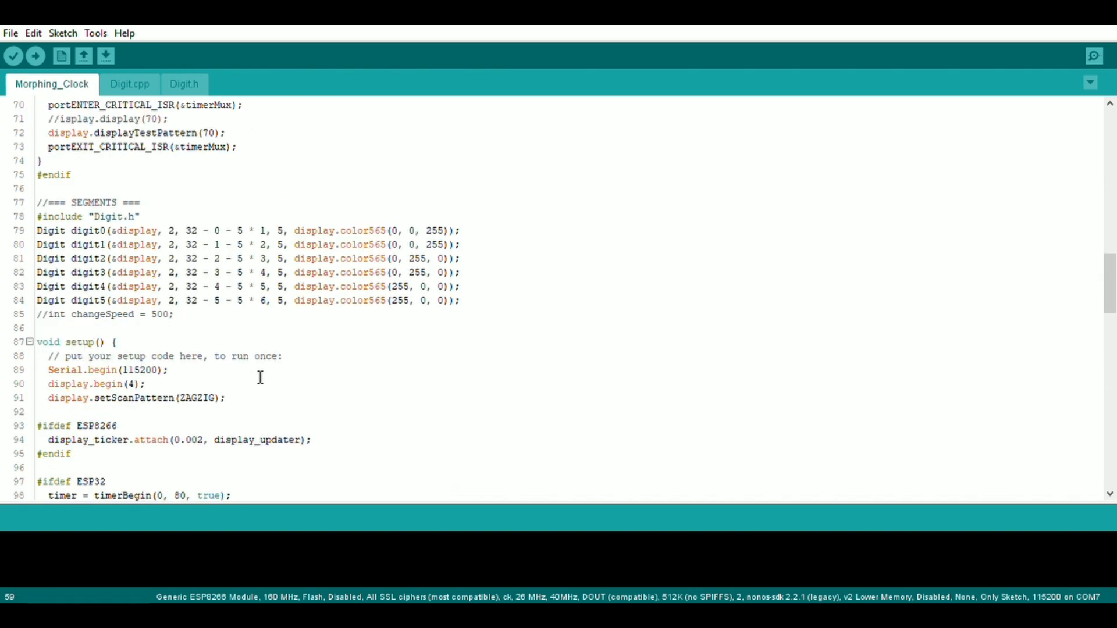
{"action": "scroll", "scroll_direction": "down", "scroll_amount": 3}
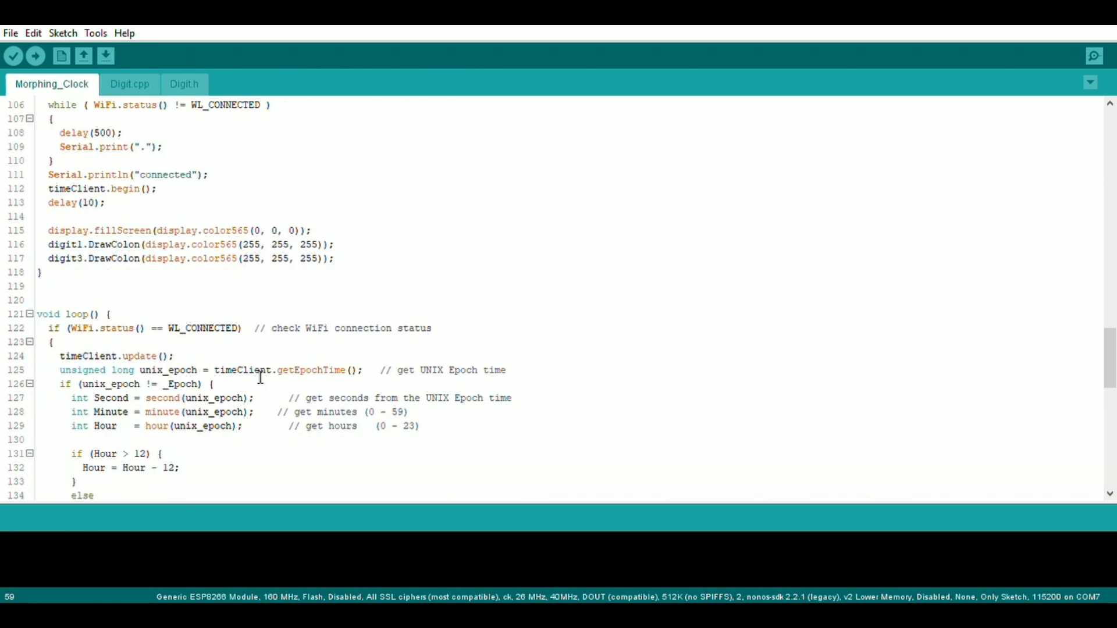
{"action": "scroll", "scroll_direction": "down", "scroll_amount": 3}
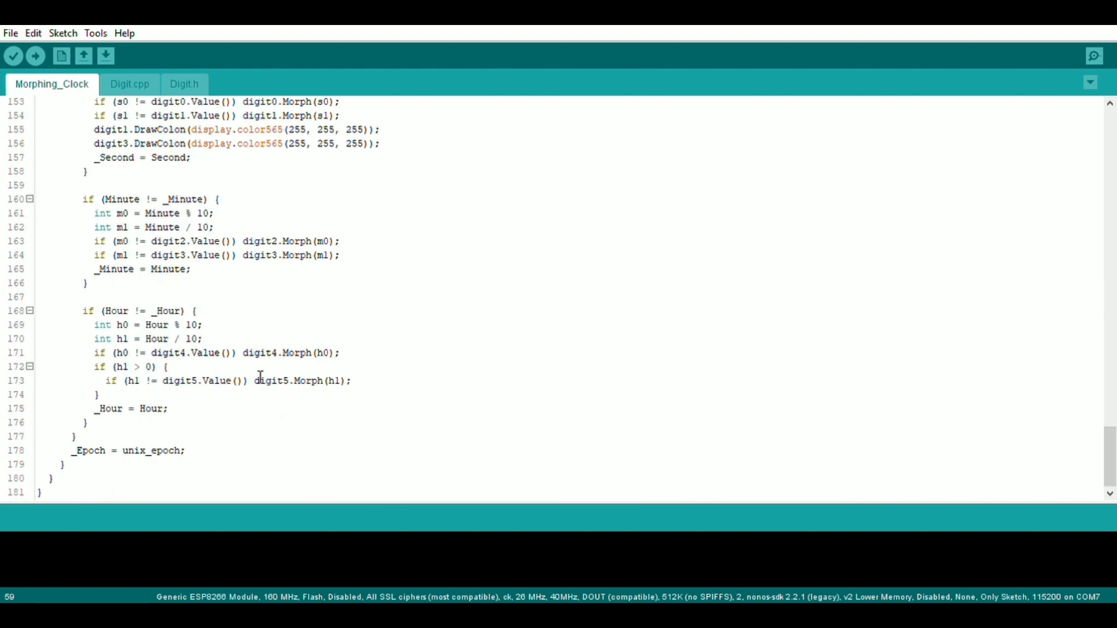